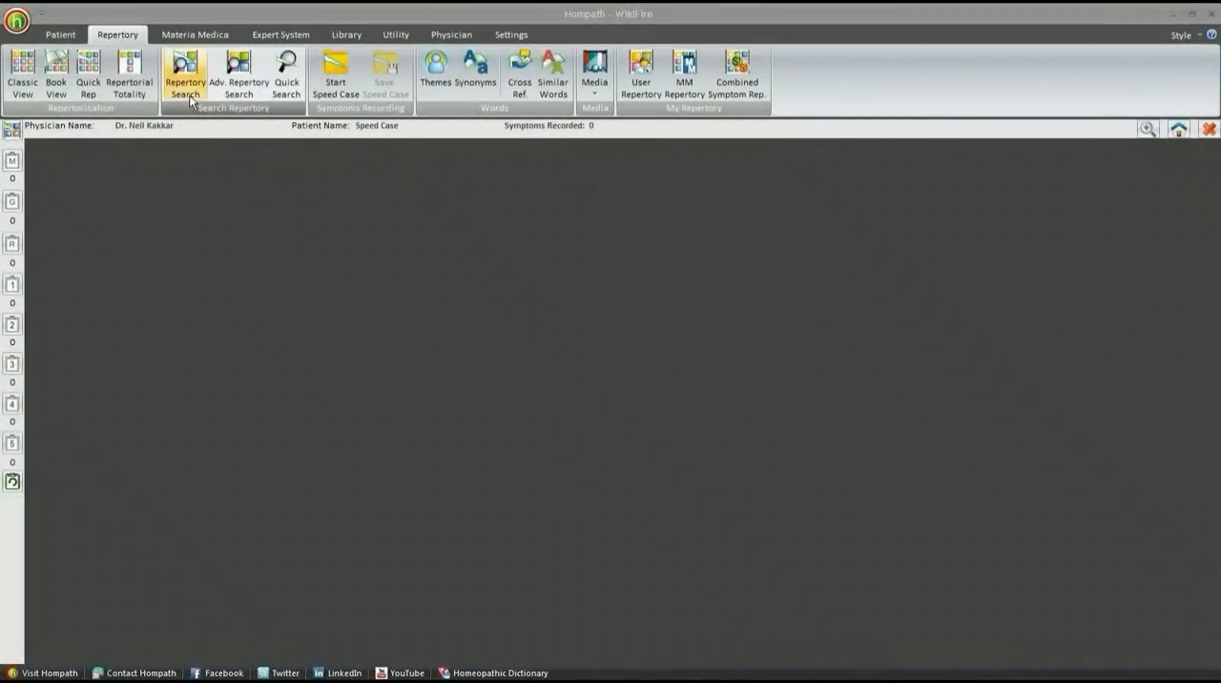
{"action": "mouse_move", "coordinate": [199, 101]}
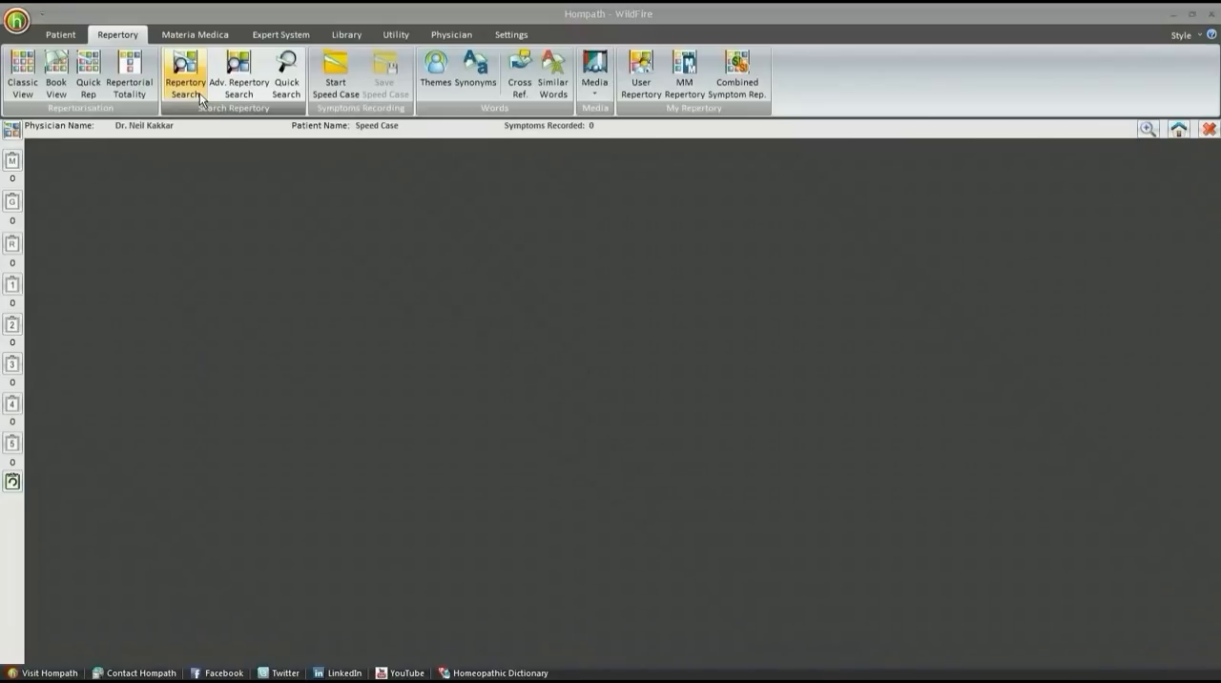
Step: Open the Repertory Search results page from the Repertory ribbon tab
{"action": "left_click", "coordinate": [185, 74]}
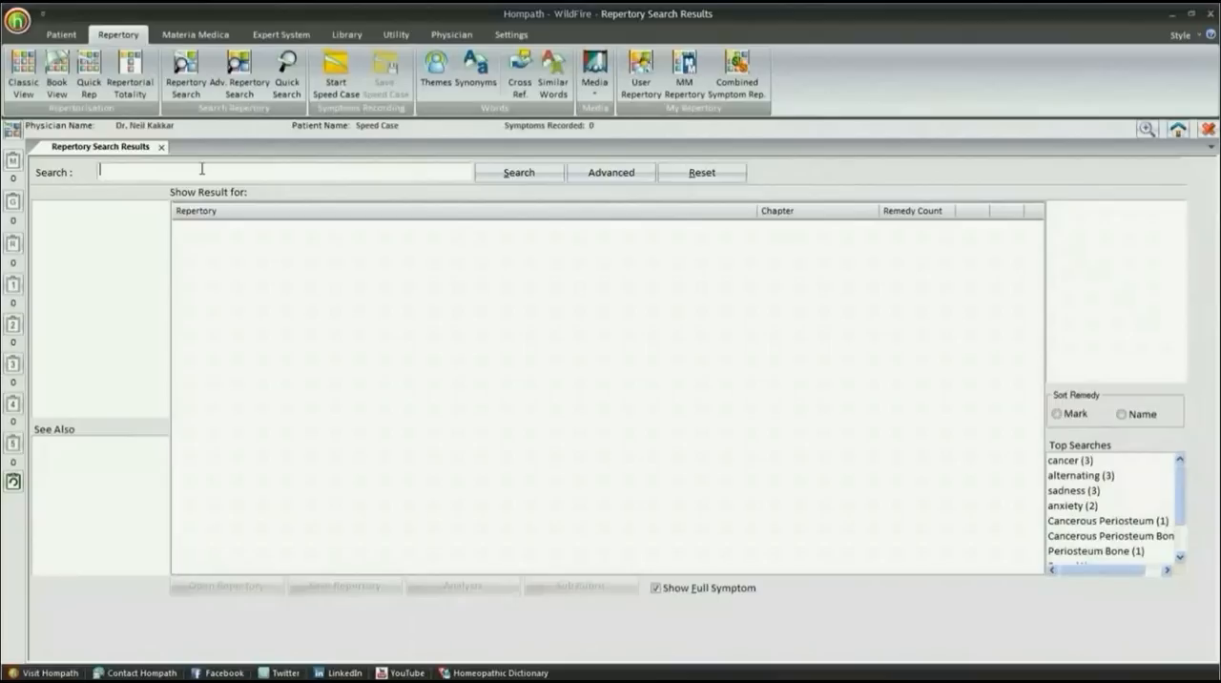
Step: Search all repertories for Cancer (811 rubrics) and bring up Advanced search for it
{"action": "type", "text": "c"}
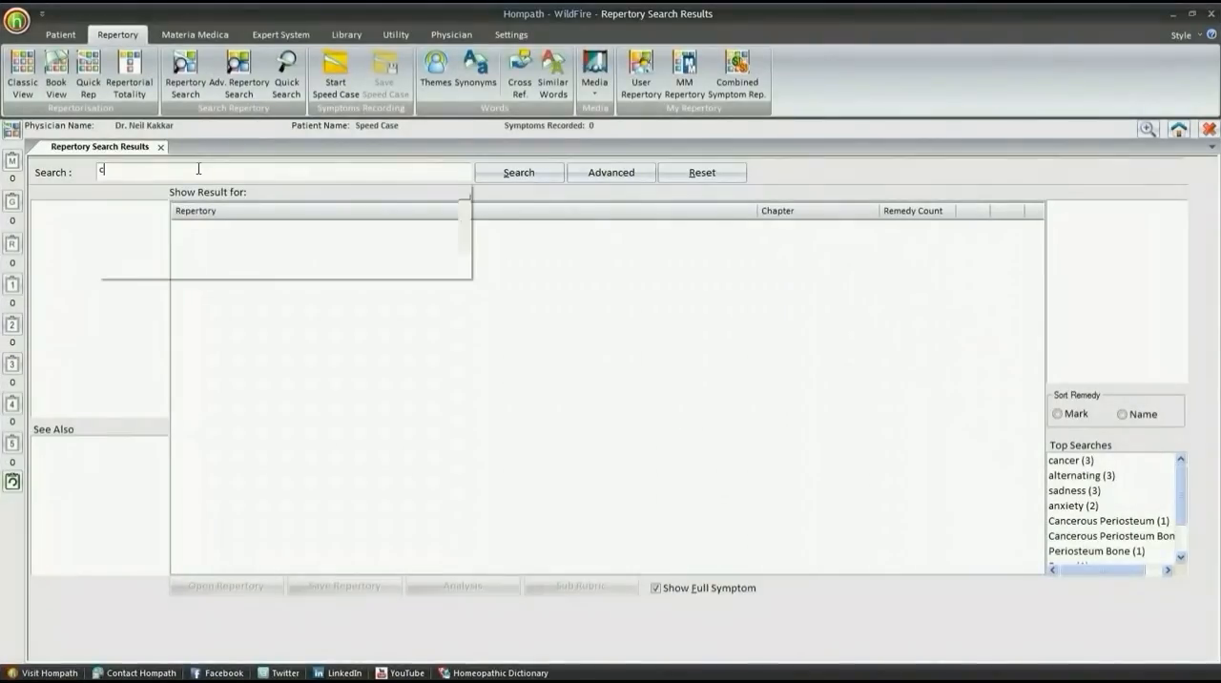
{"action": "type", "text": "ancer"}
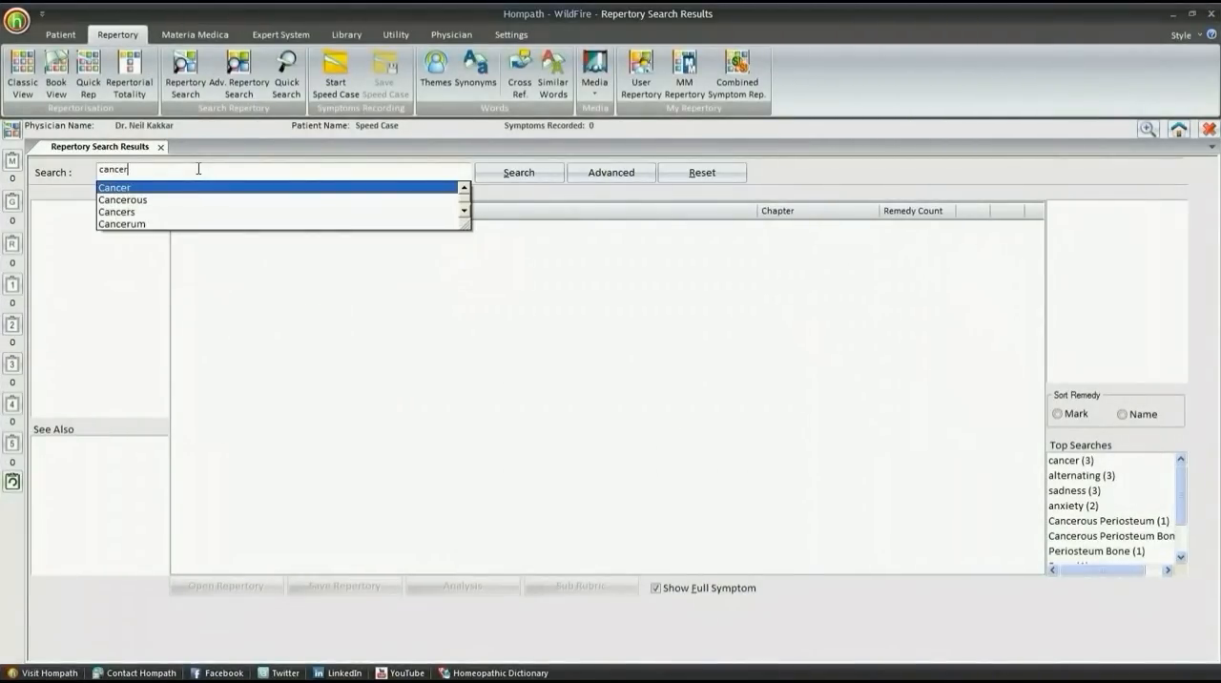
{"action": "left_click", "coordinate": [518, 173]}
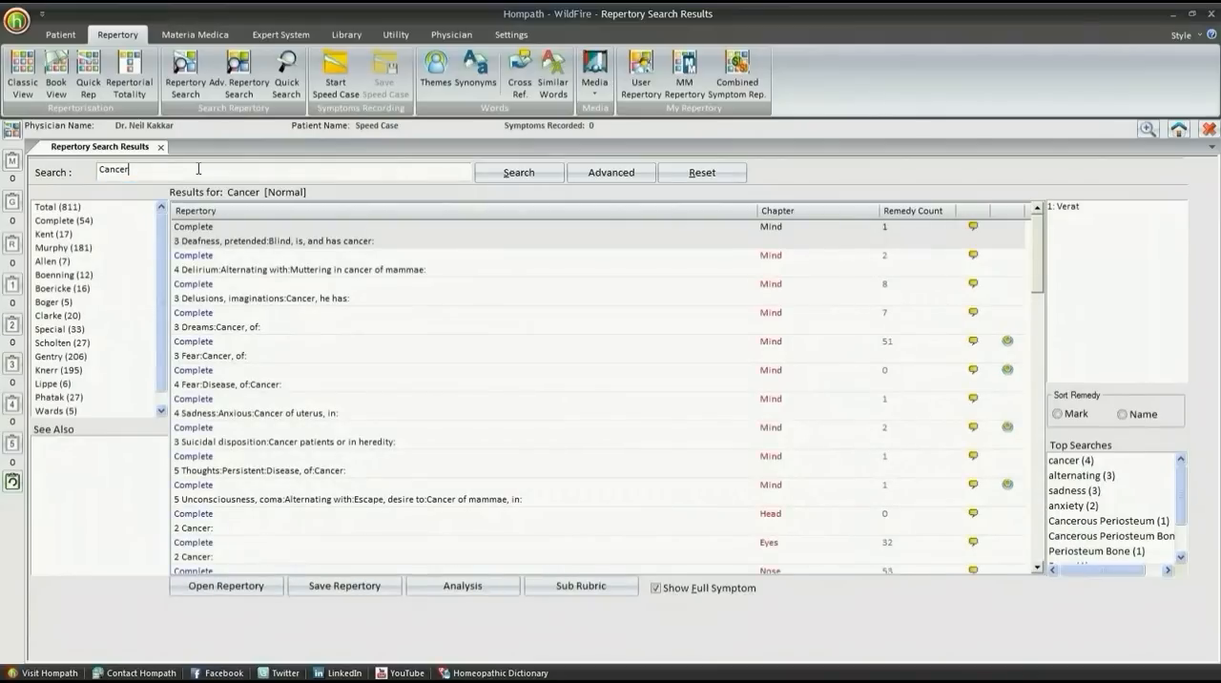
{"action": "mouse_move", "coordinate": [477, 197]}
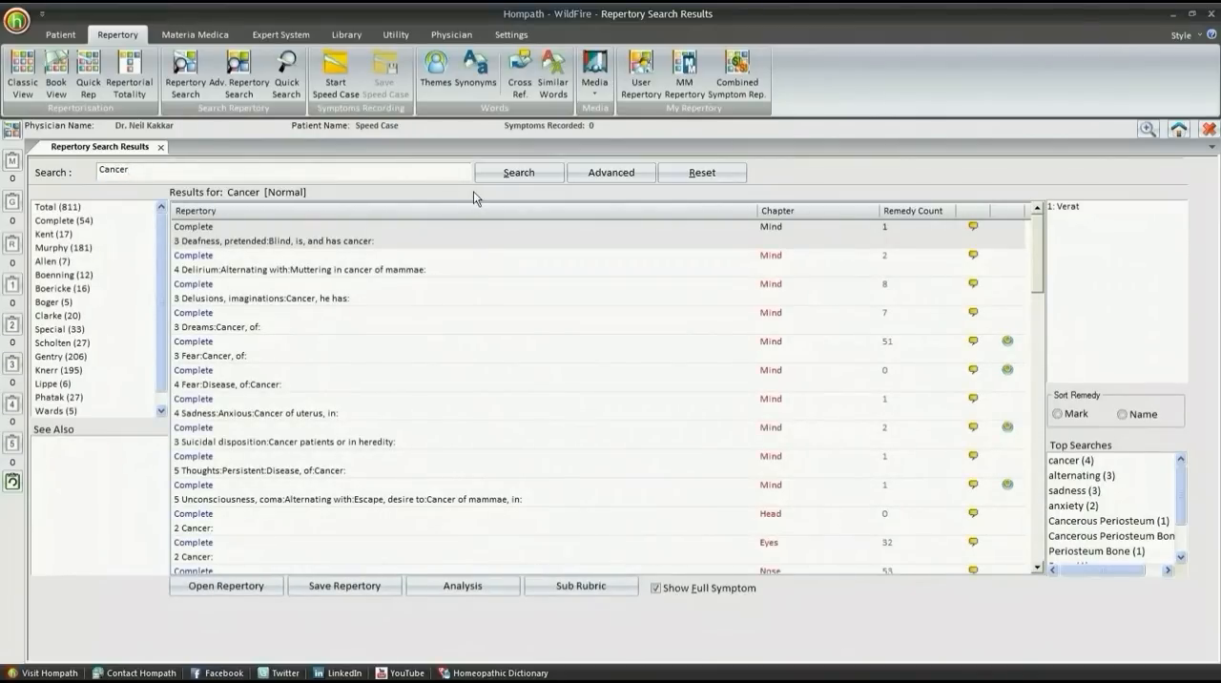
{"action": "left_click", "coordinate": [57, 207]}
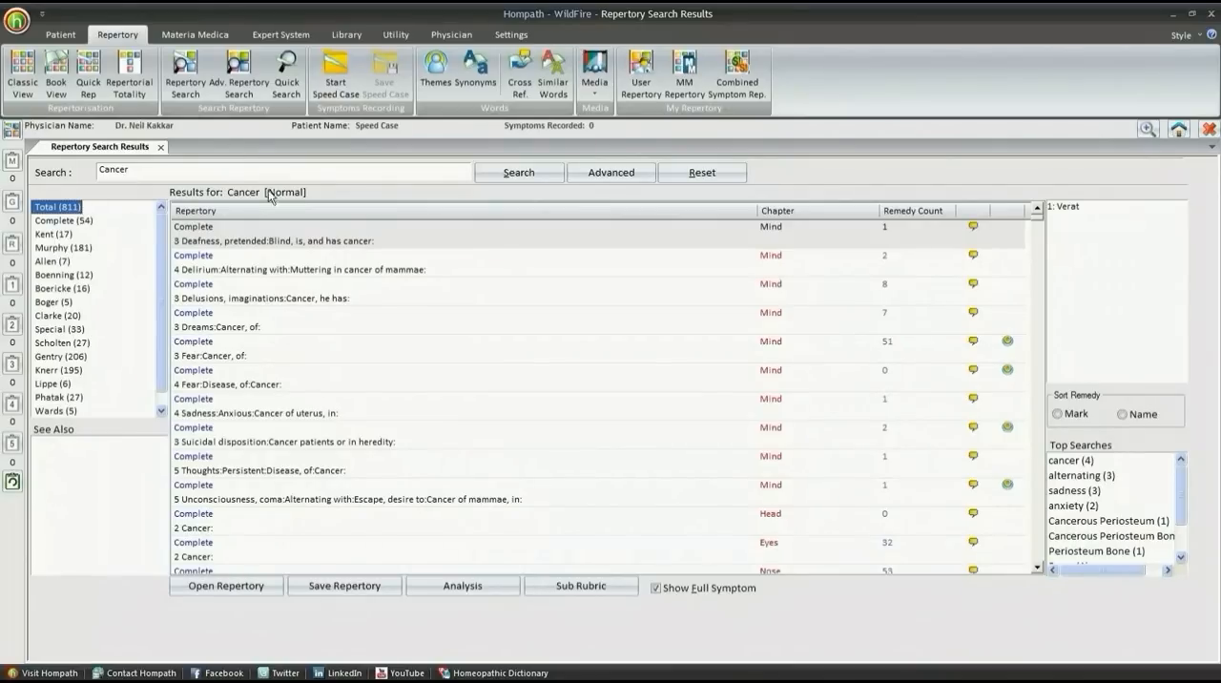
{"action": "left_click", "coordinate": [611, 172]}
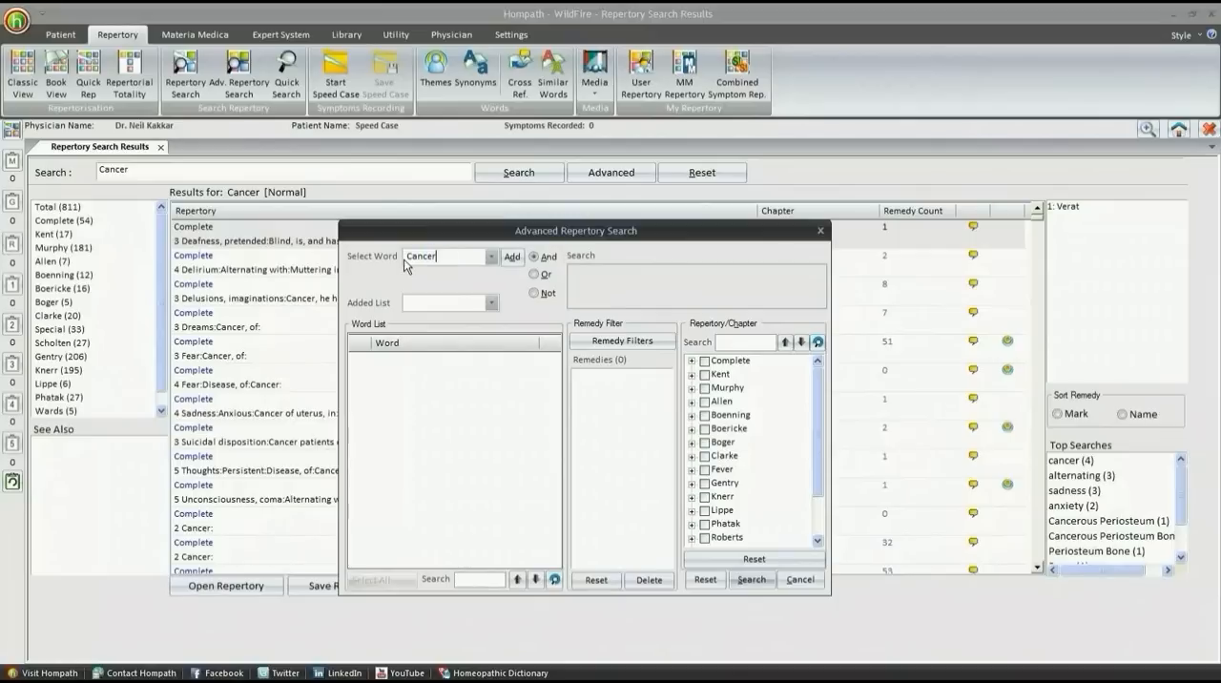
Step: Widen the Cancer search with Carcinoma, Carcinomas, Carcinomata, Malignancy and Tumor, returning 1600 rubrics
{"action": "left_click", "coordinate": [513, 256]}
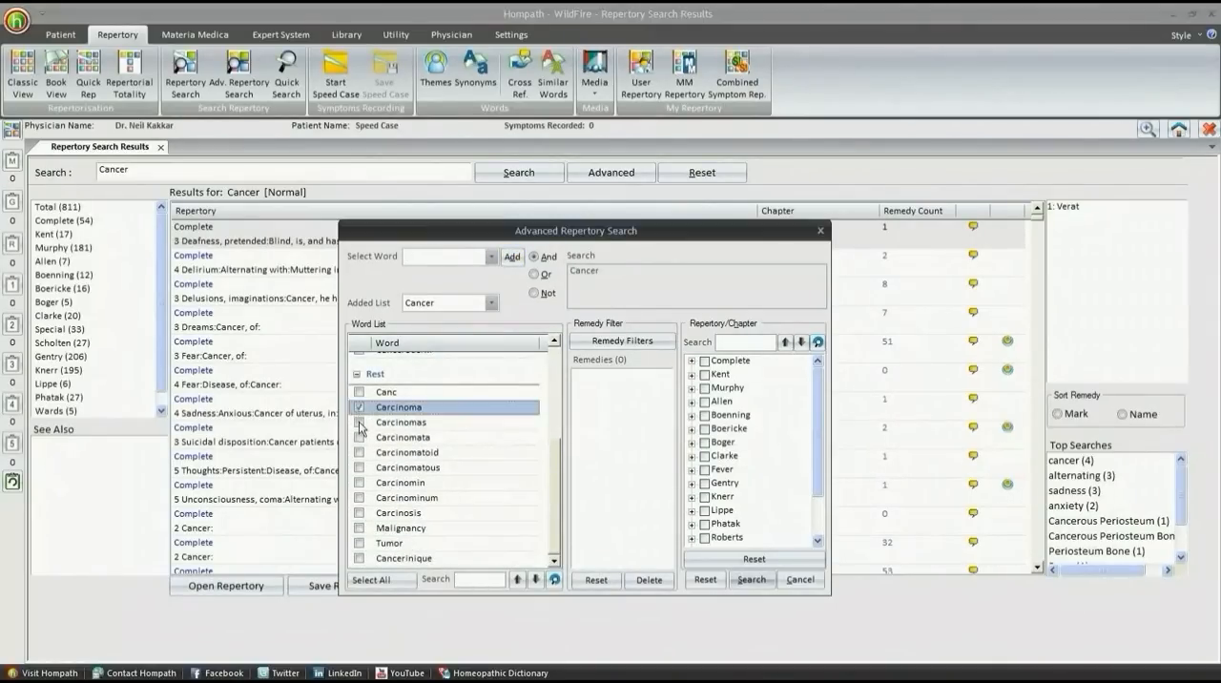
{"action": "left_click", "coordinate": [359, 437]}
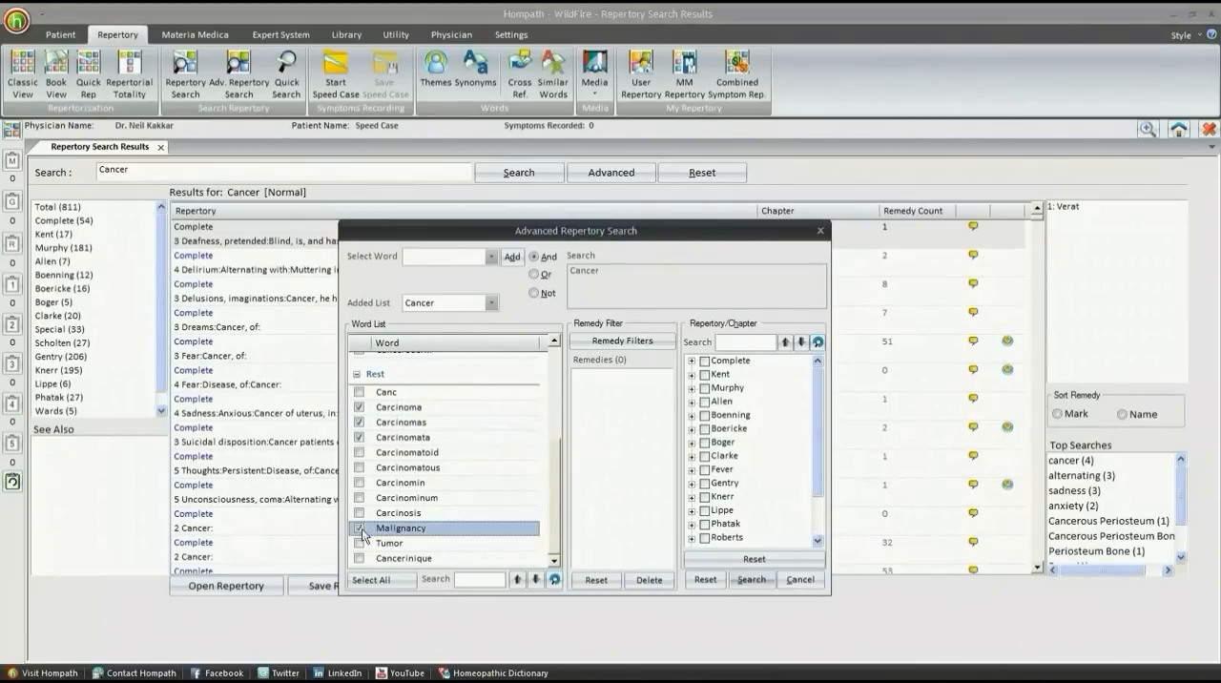
{"action": "left_click", "coordinate": [359, 548]}
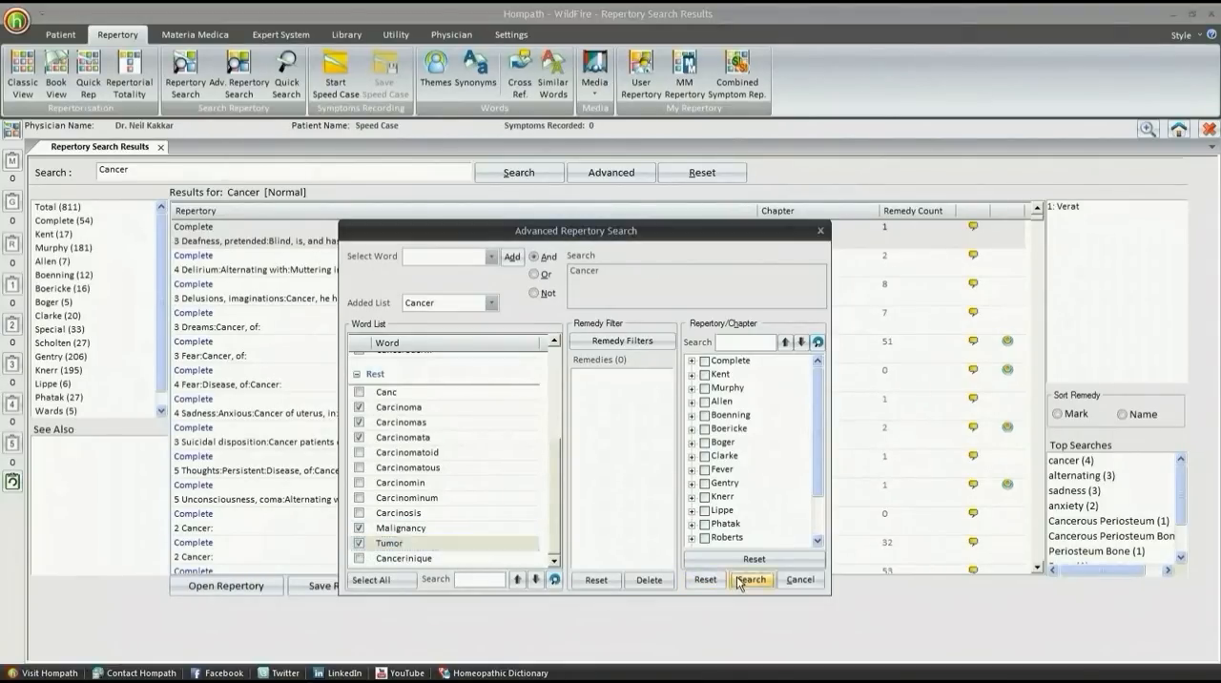
{"action": "left_click", "coordinate": [751, 579]}
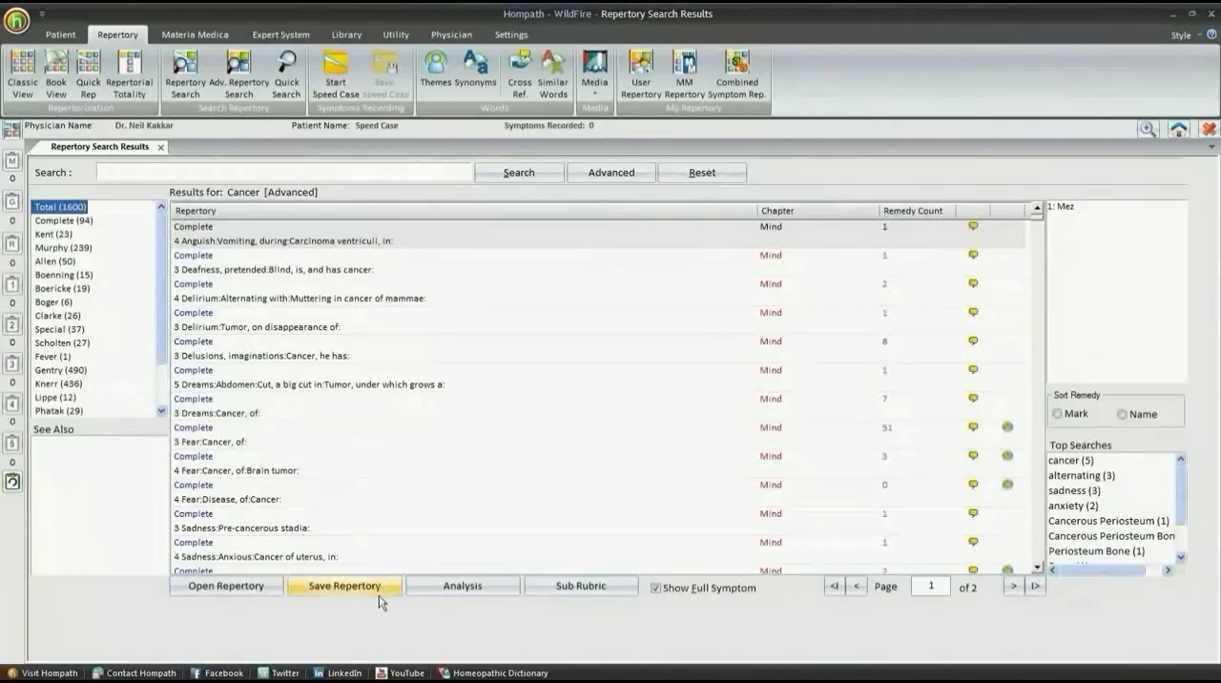
Step: Save the results as the user repertory 'My Cancer Repertory 2'
{"action": "left_click", "coordinate": [343, 586]}
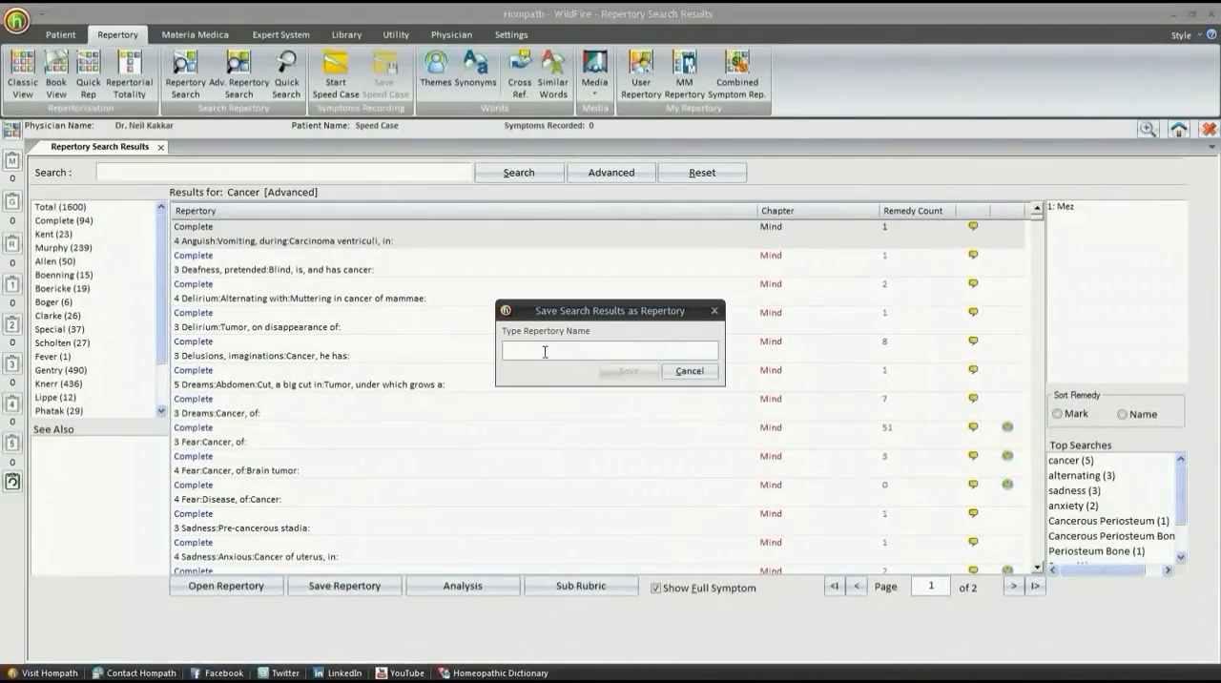
{"action": "type", "text": "My"}
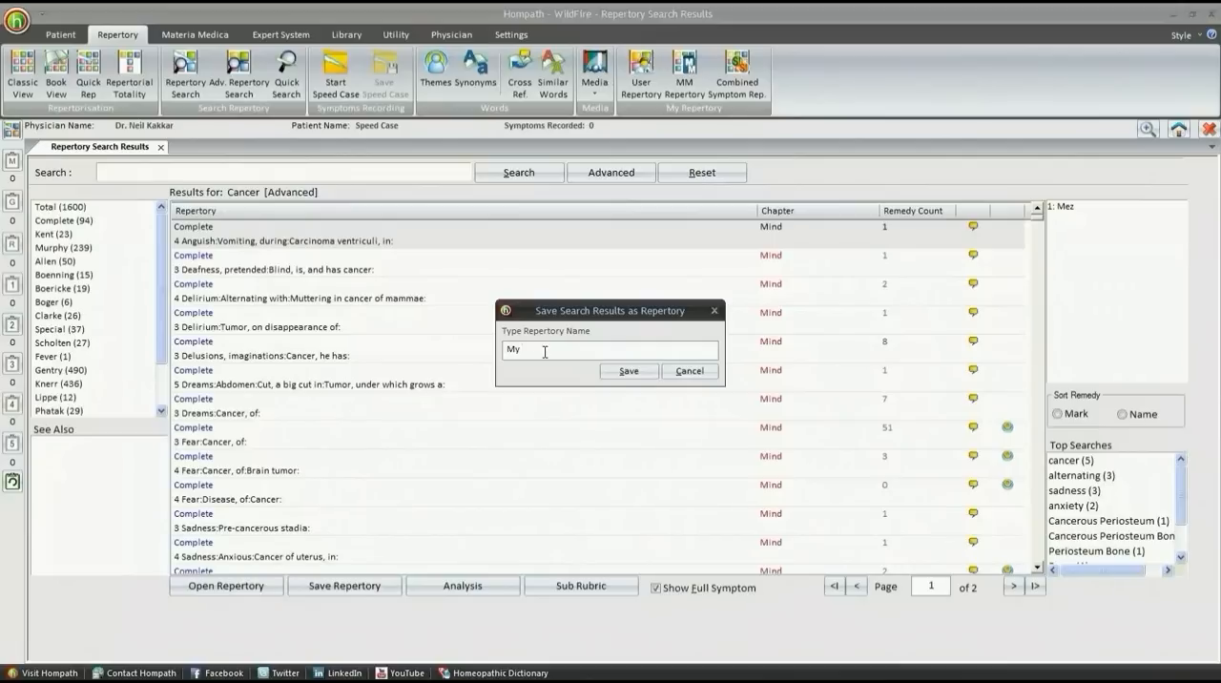
{"action": "type", "text": "Cancer R"}
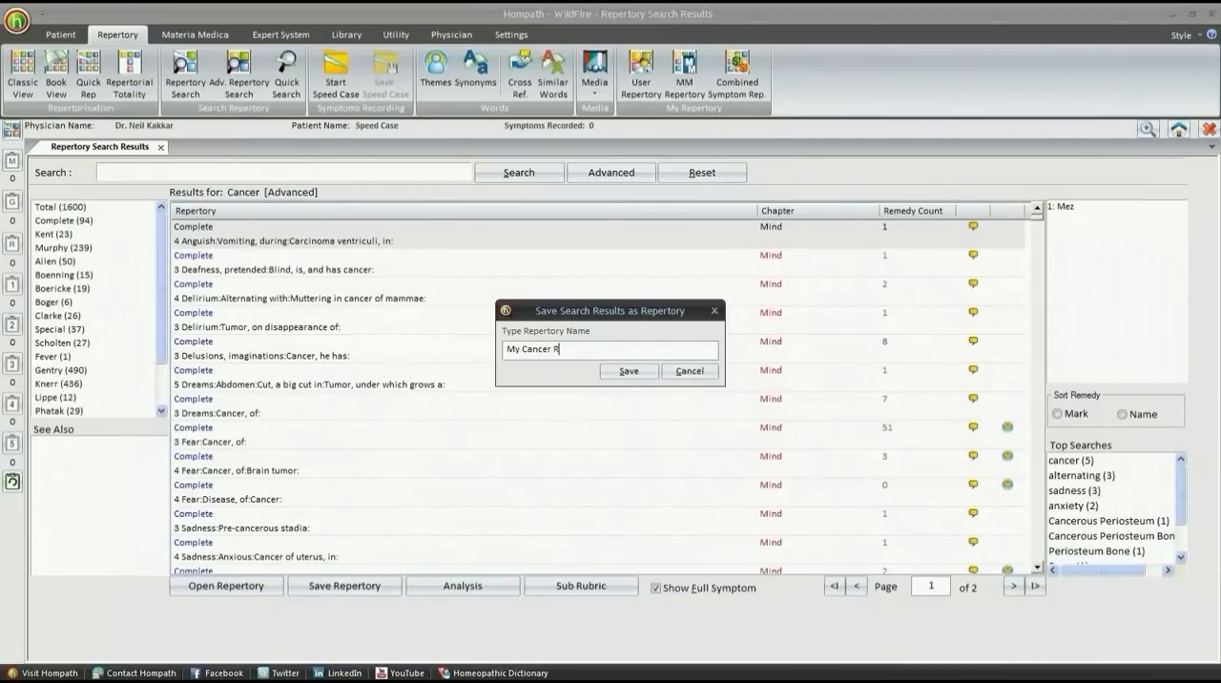
{"action": "type", "text": "epertory"}
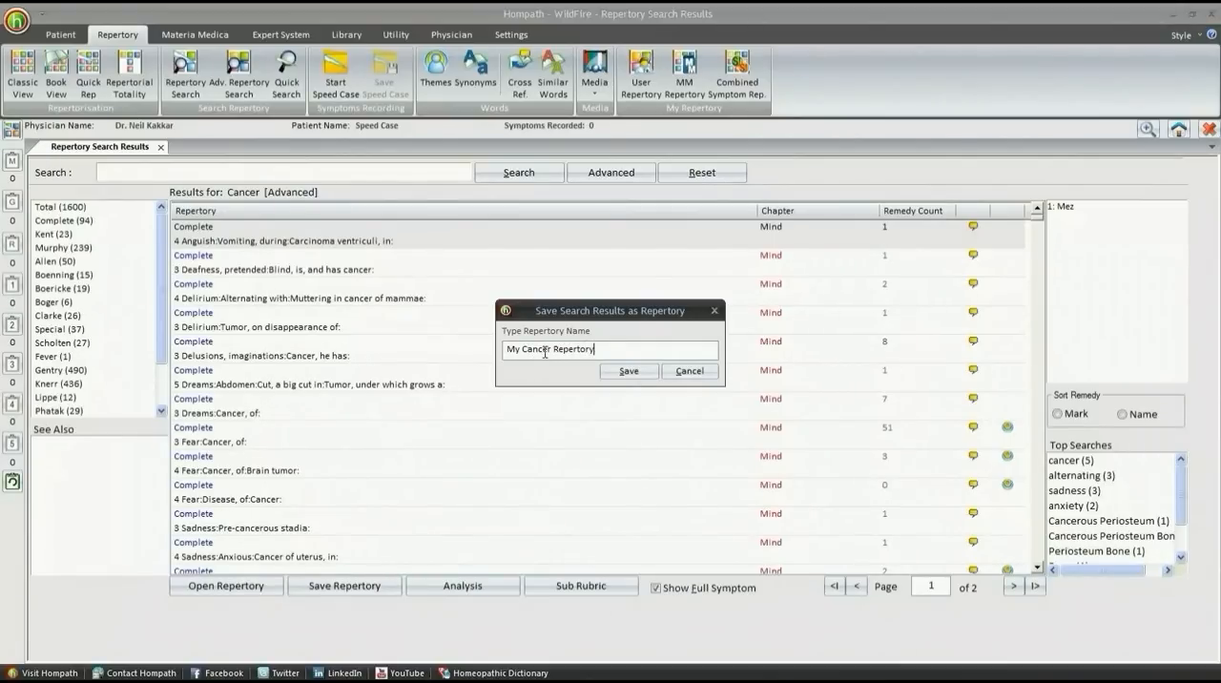
{"action": "type", "text": "2"}
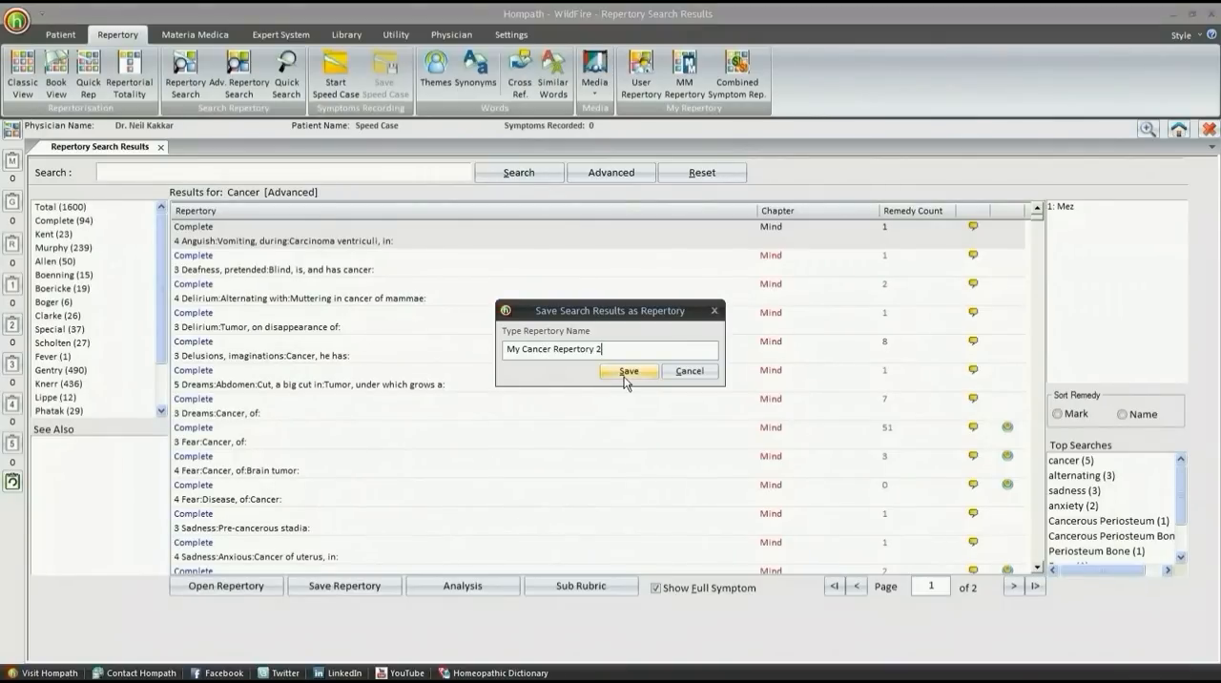
{"action": "left_click", "coordinate": [627, 371]}
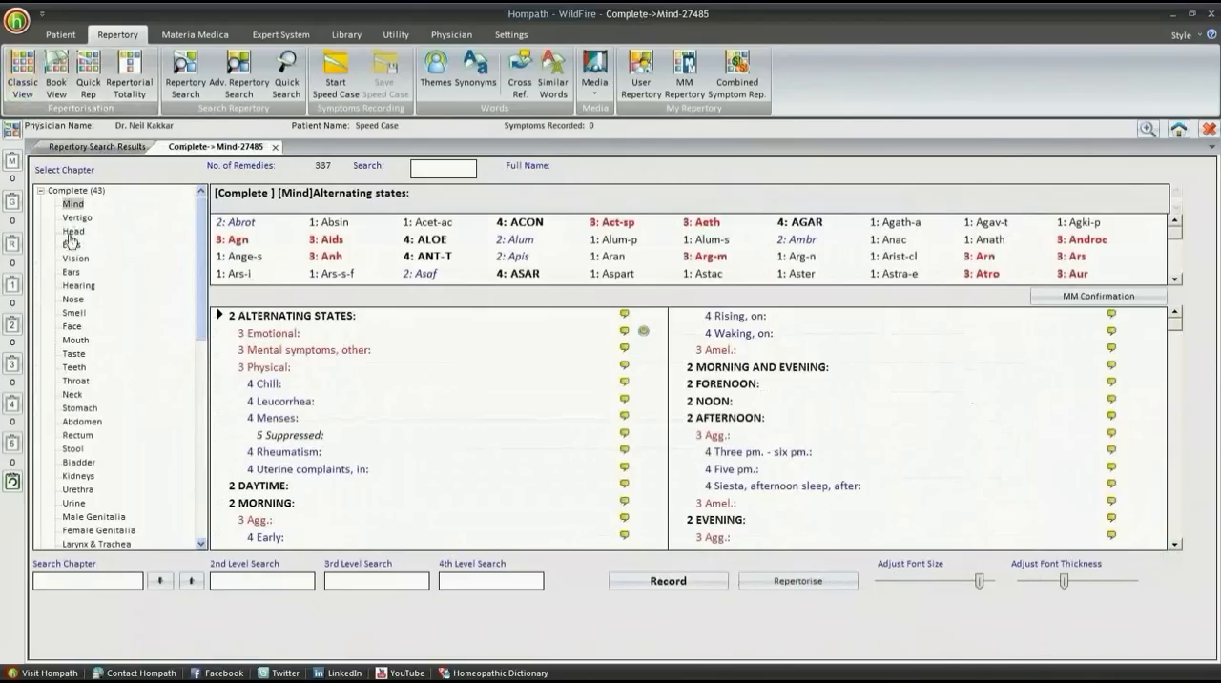
Step: Collapse the Complete node to list repertories, then close the Complete->Mind tab
{"action": "left_click", "coordinate": [40, 190]}
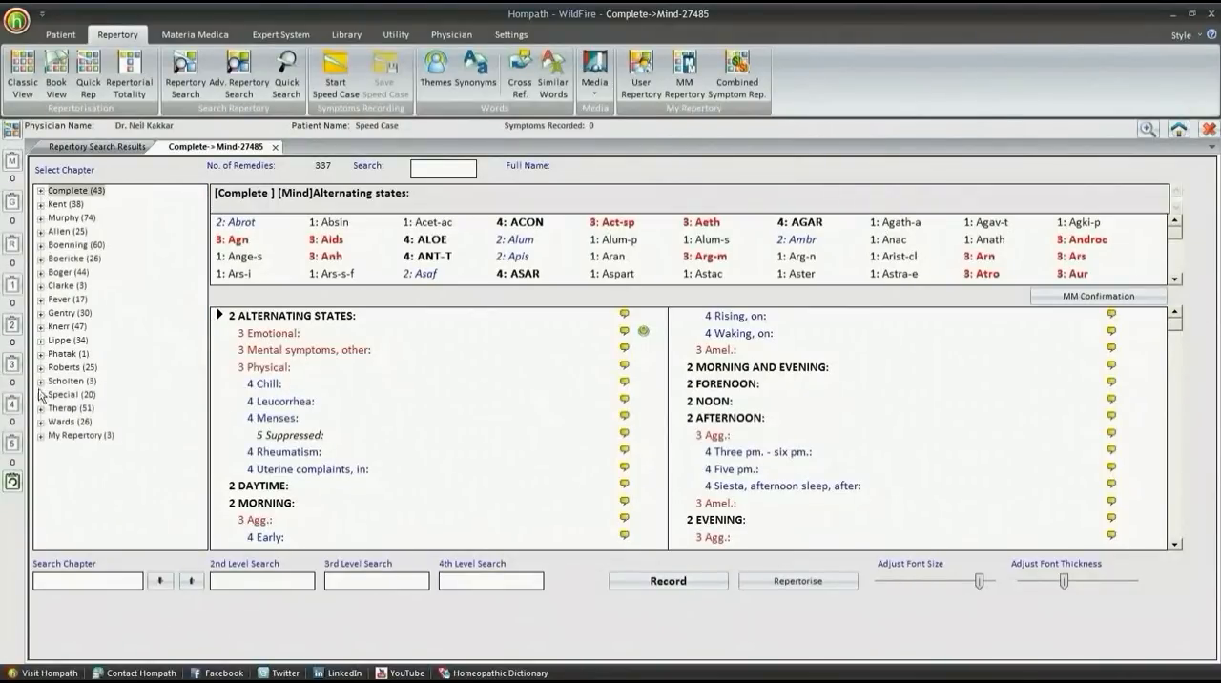
{"action": "left_click", "coordinate": [40, 435]}
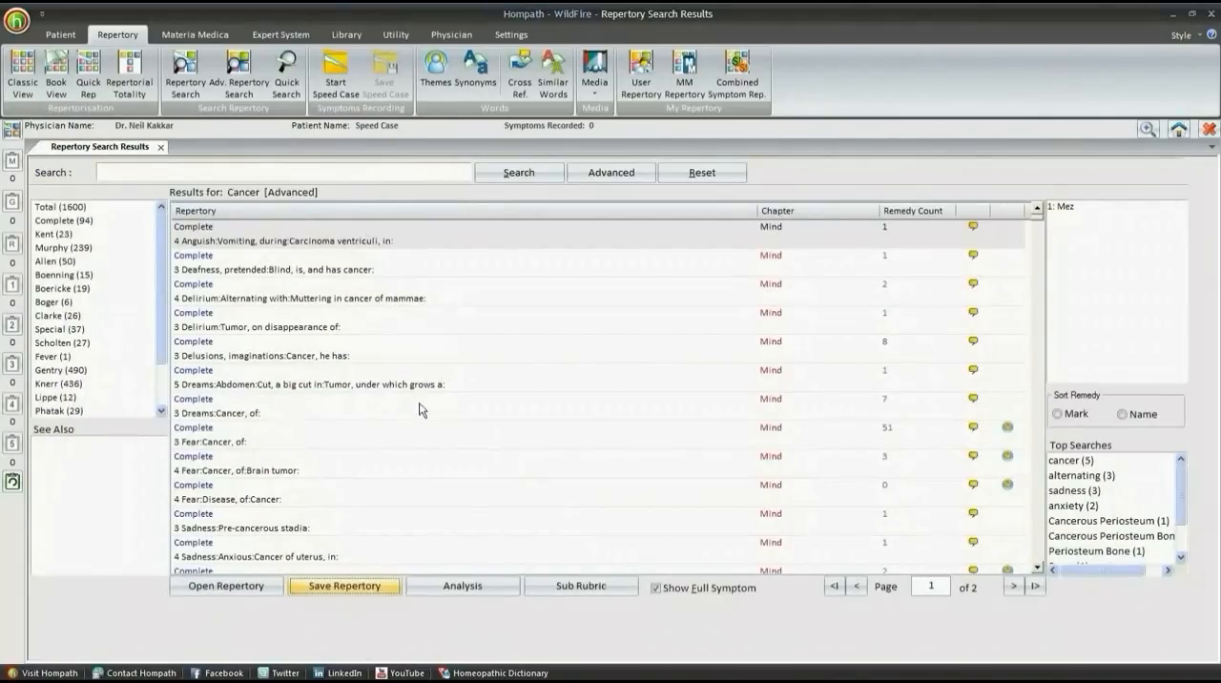
Step: Check the Fear: Cancer rubric's context menu, then sort results by repertory
{"action": "right_click", "coordinate": [220, 434]}
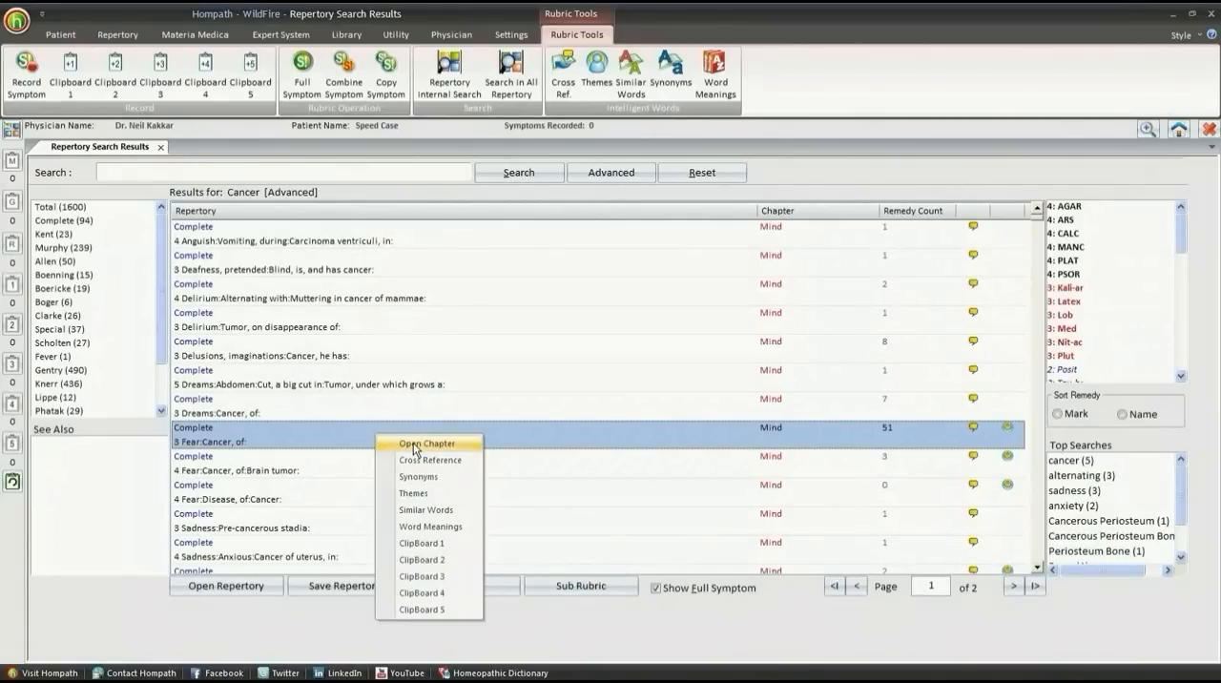
{"action": "left_click", "coordinate": [427, 444]}
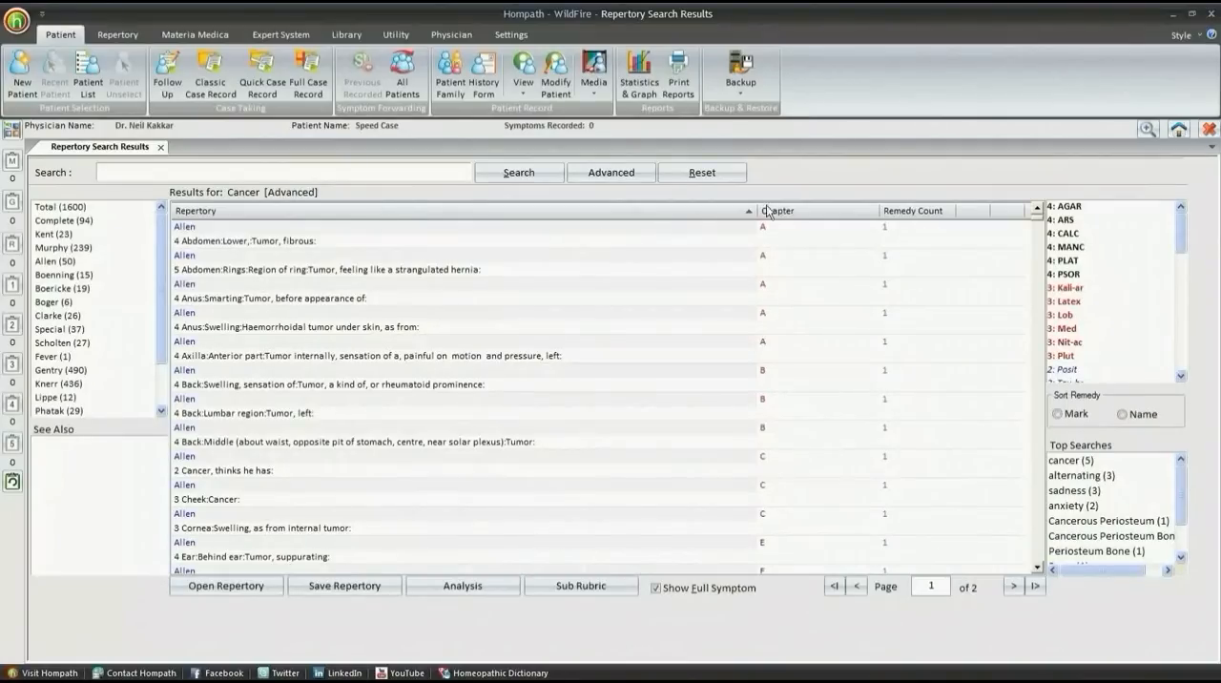
Step: Sort the Cancer results by chapter, then by remedy count, and reopen Advanced search
{"action": "left_click", "coordinate": [777, 210]}
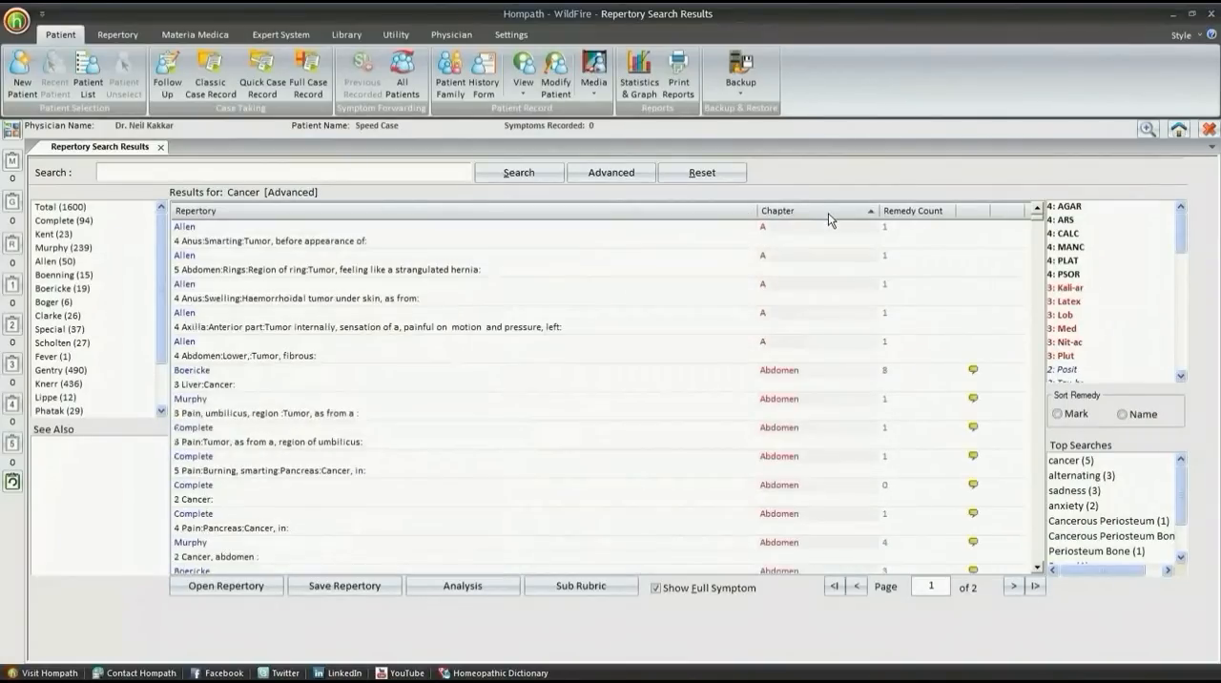
{"action": "mouse_move", "coordinate": [909, 218]}
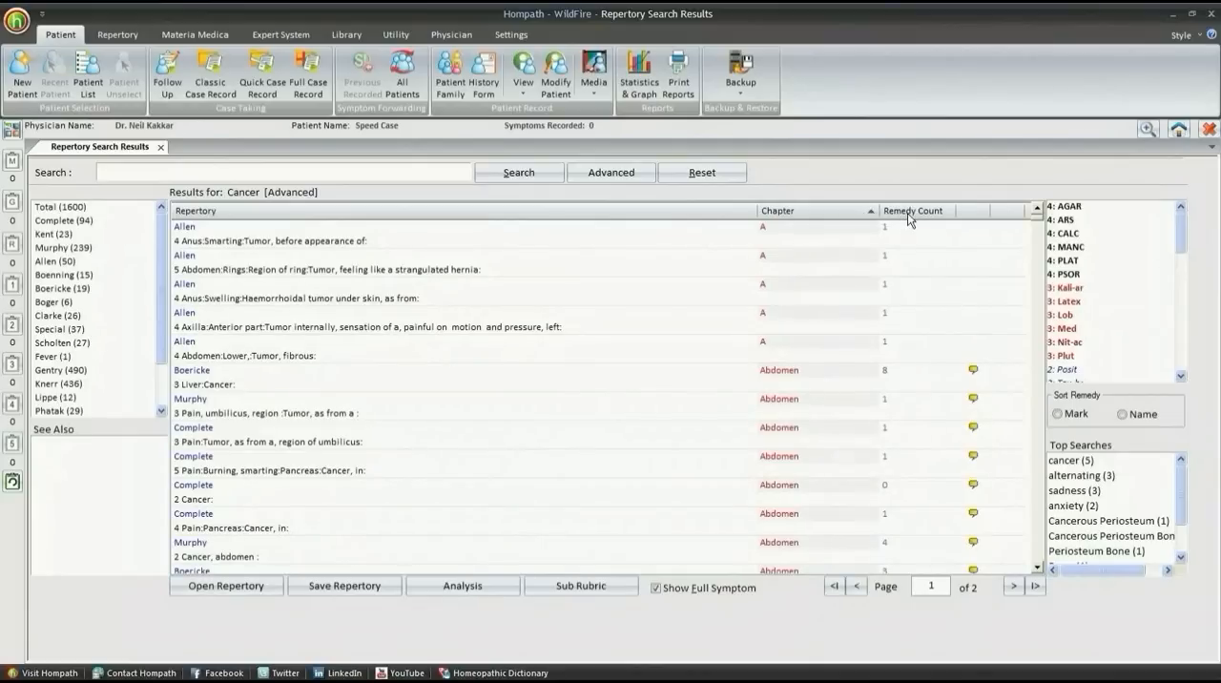
{"action": "left_click", "coordinate": [913, 211]}
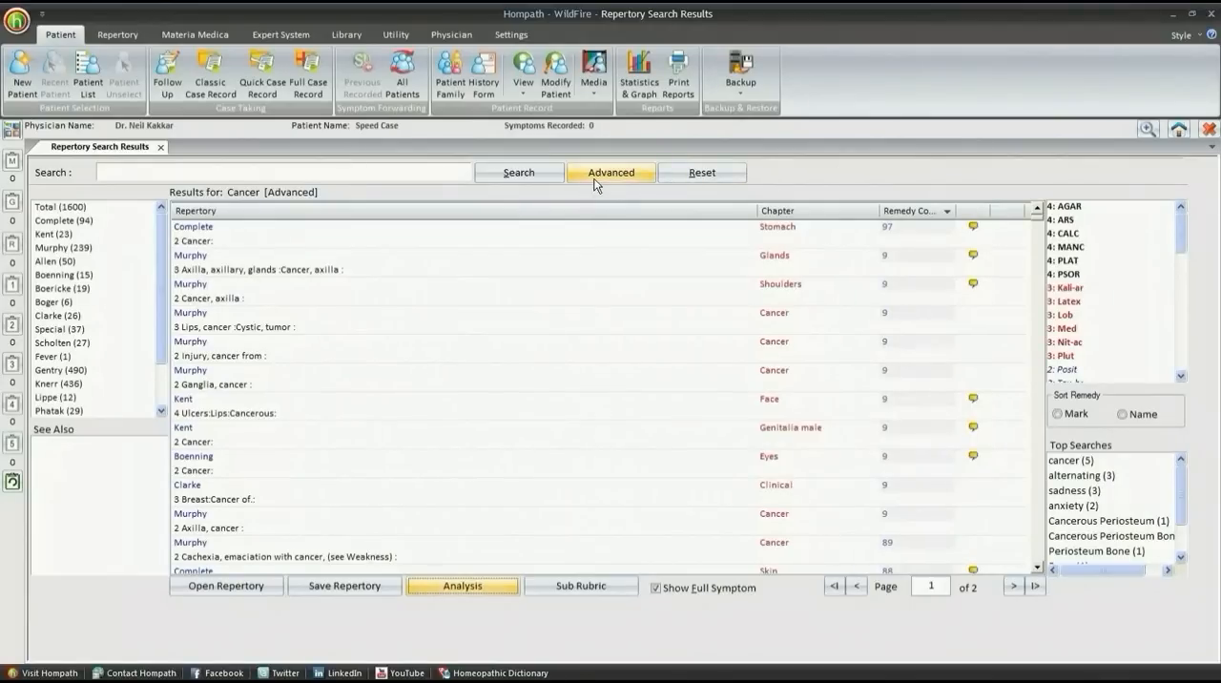
{"action": "left_click", "coordinate": [611, 173]}
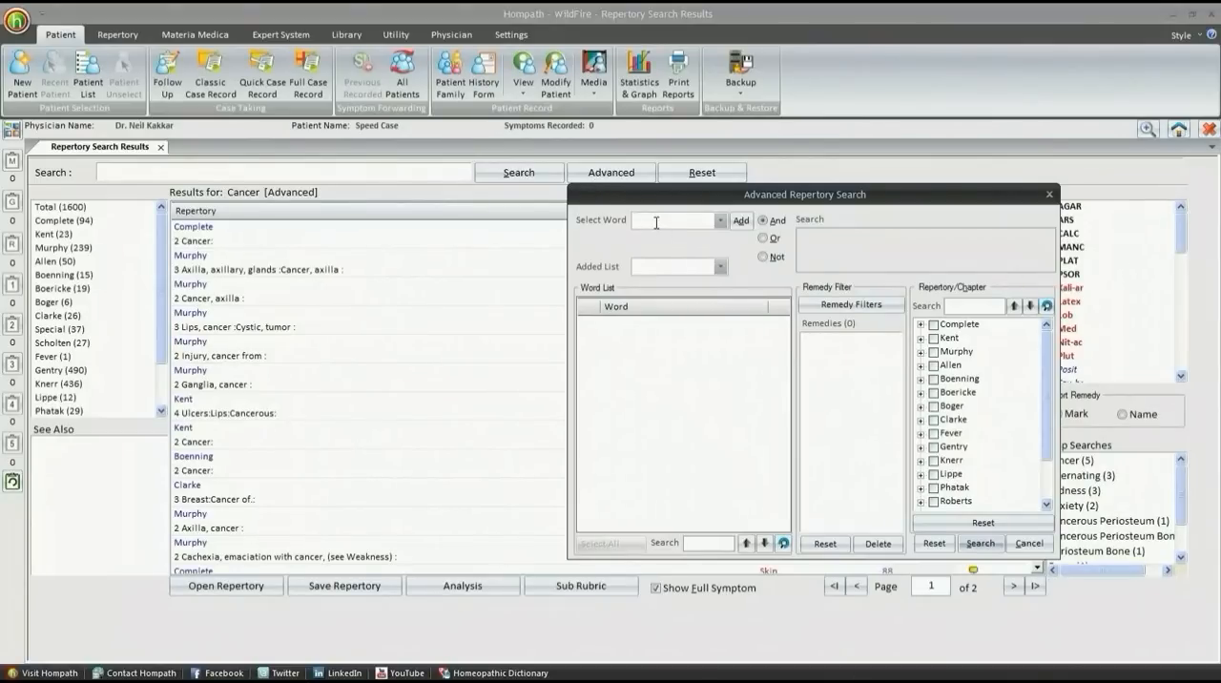
Step: Add Cancerous to the advanced search words and begin entering Periost
{"action": "type", "text": "Cancerous"}
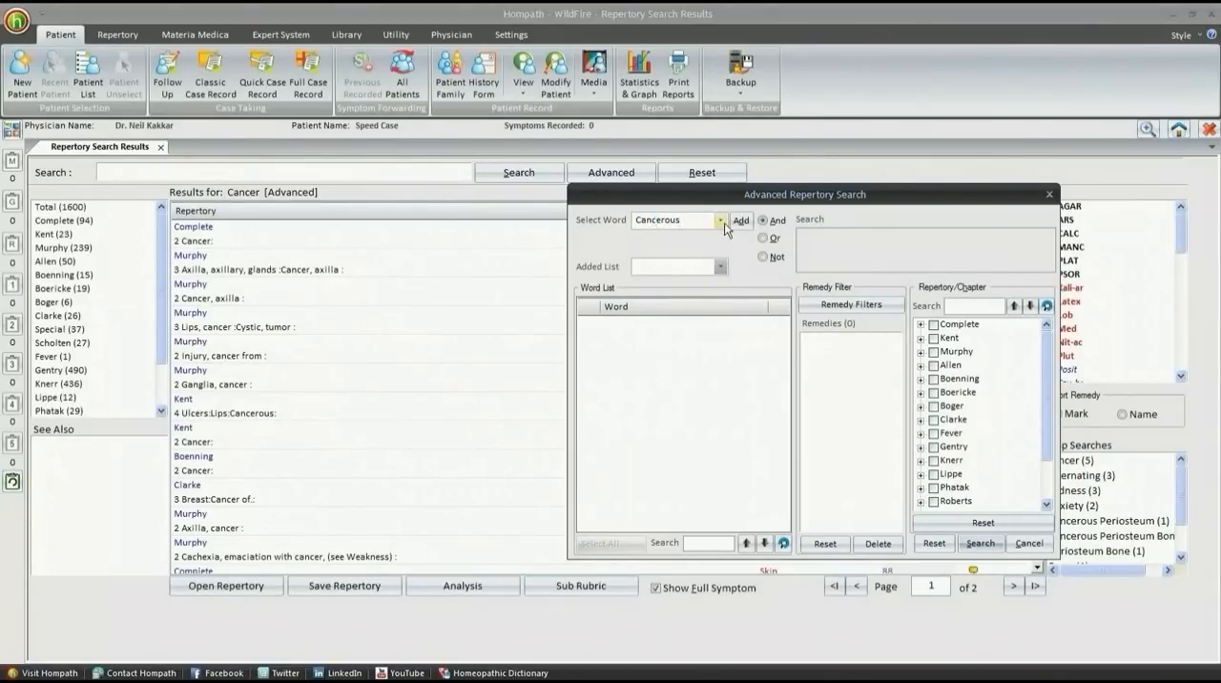
{"action": "left_click", "coordinate": [741, 220]}
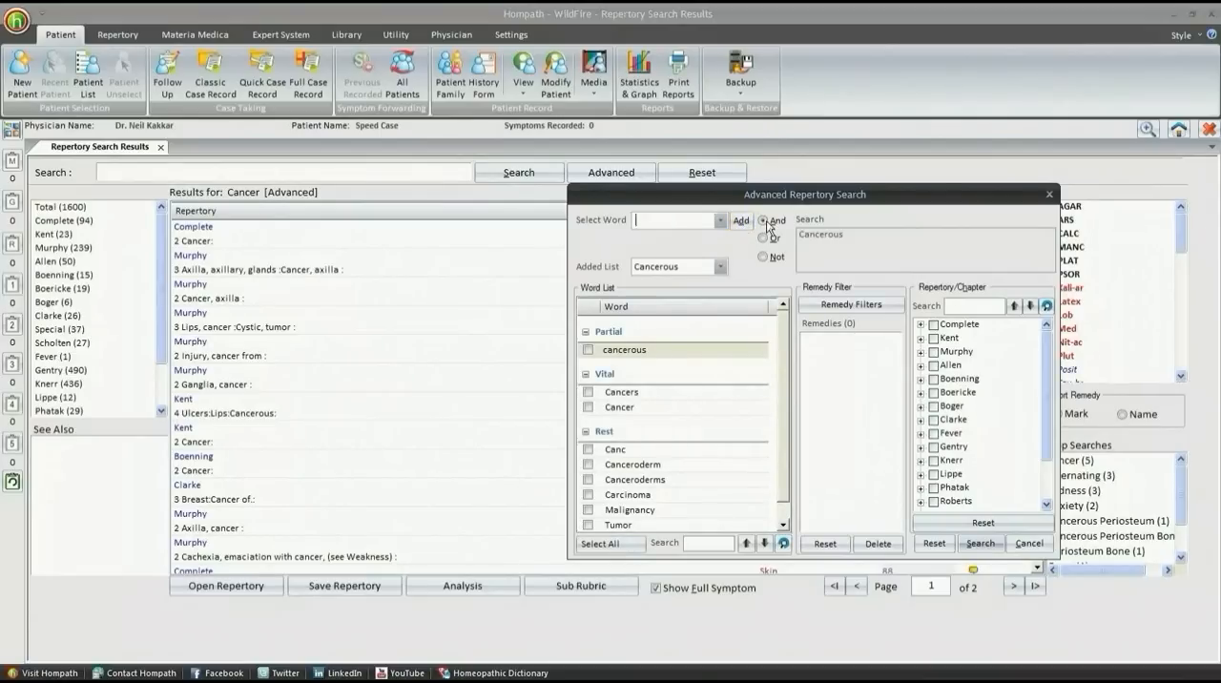
{"action": "type", "text": "Periost"}
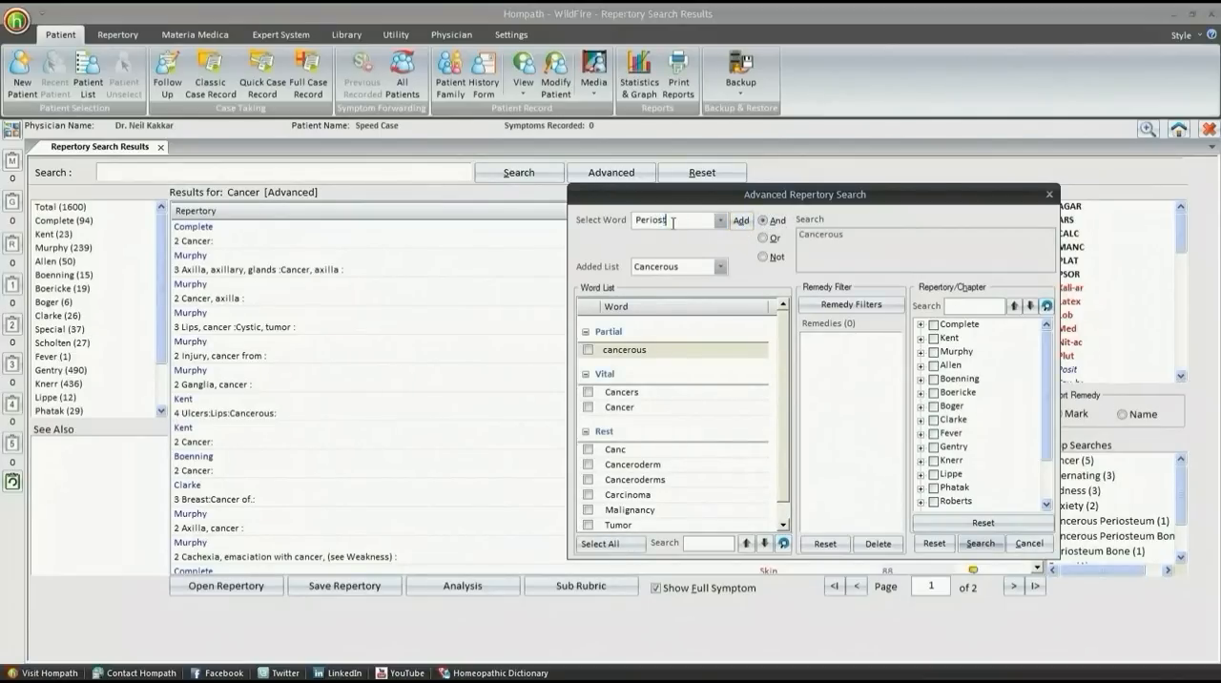